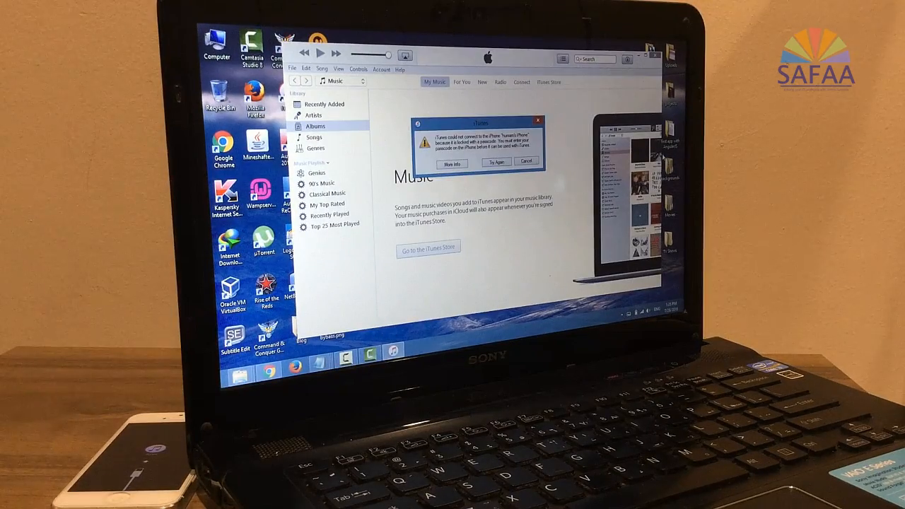
Cancel the 'iTunes could not connect to the iPhone' passcode alert
{"action": "left_click", "coordinate": [526, 162]}
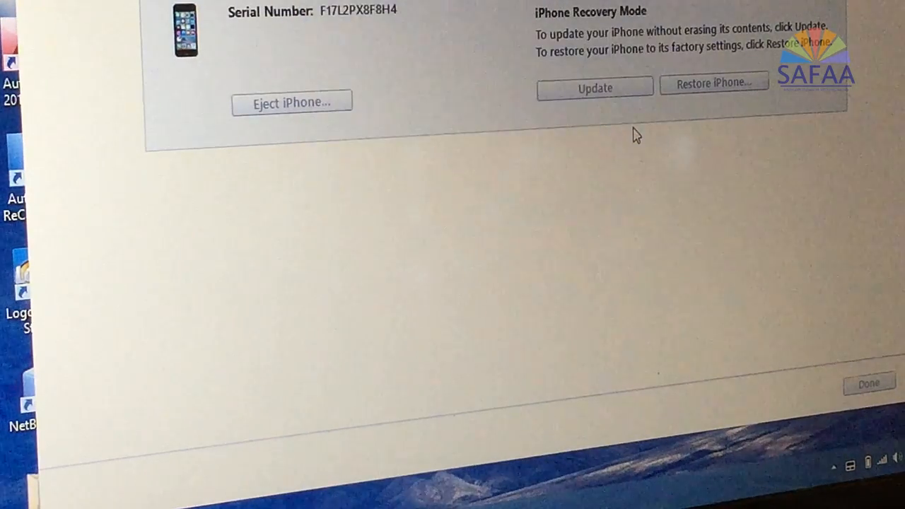
Choose Restore iPhone… on the recovery mode page
{"action": "left_click", "coordinate": [714, 82]}
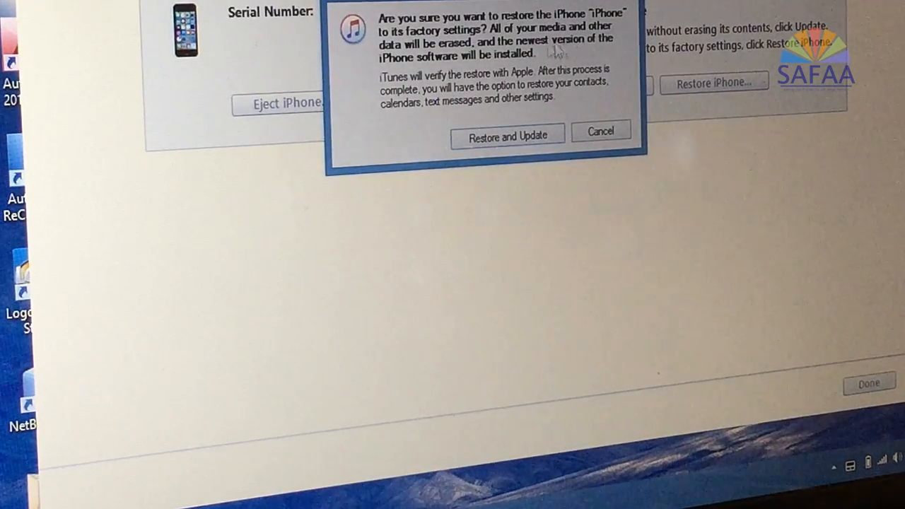
{"action": "mouse_move", "coordinate": [481, 41]}
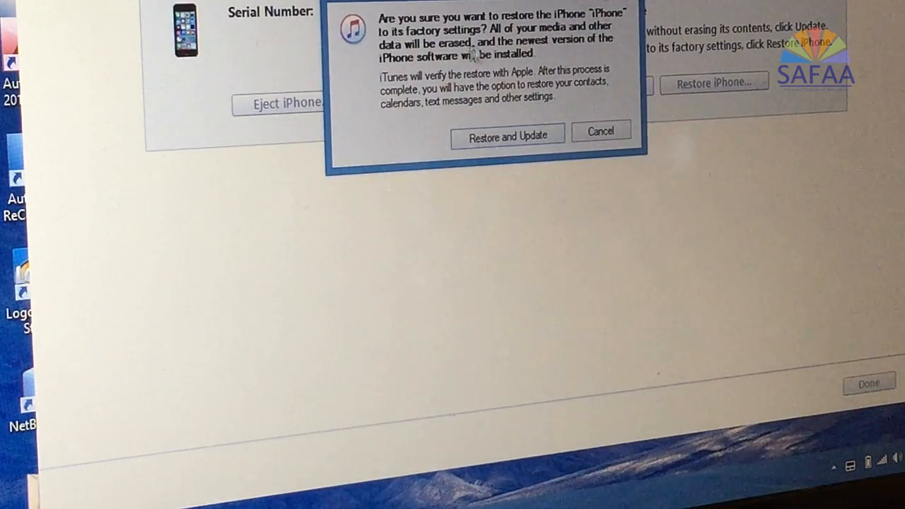
{"action": "mouse_move", "coordinate": [552, 46]}
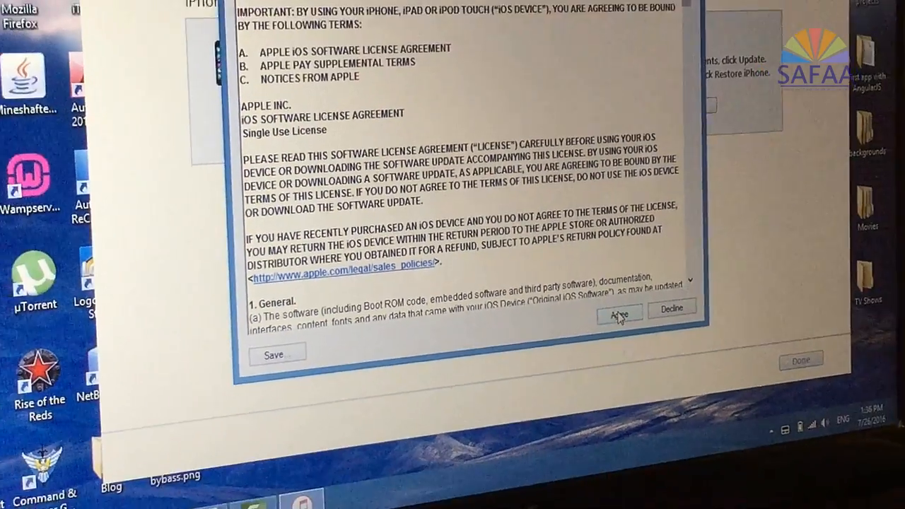
Agree to the iOS software license agreement
{"action": "left_click", "coordinate": [619, 311]}
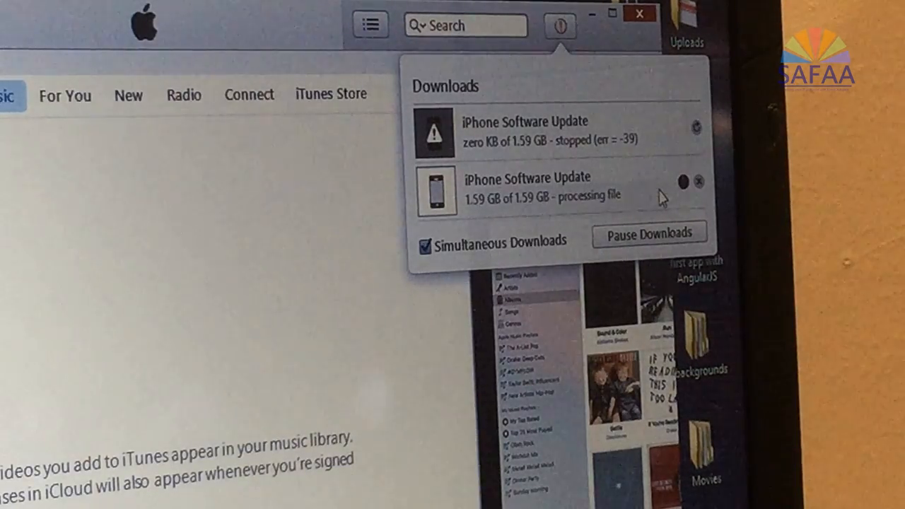
Close the Downloads popover to return to the iPhone 5 summary
{"action": "left_click", "coordinate": [647, 233]}
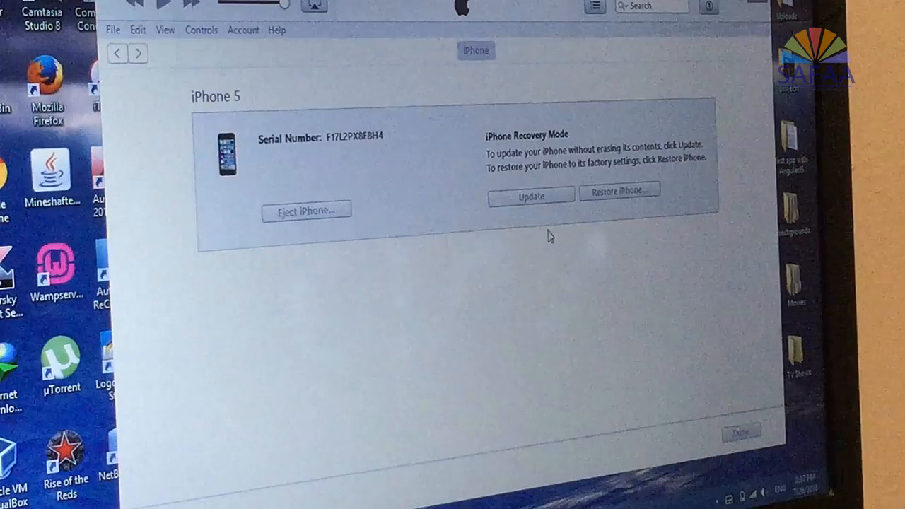
Restore the iPhone 5, confirming Restore and Update to erase and install the newest software
{"action": "left_click", "coordinate": [619, 189]}
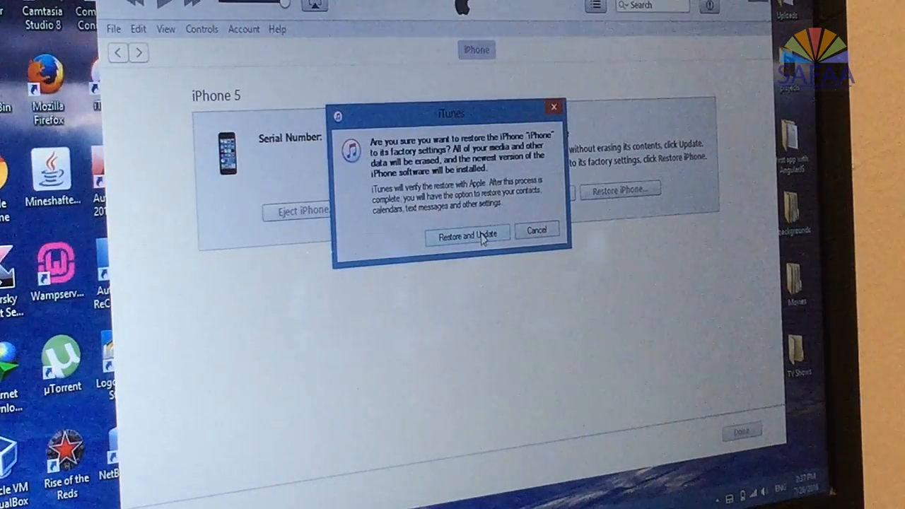
{"action": "left_click", "coordinate": [467, 233]}
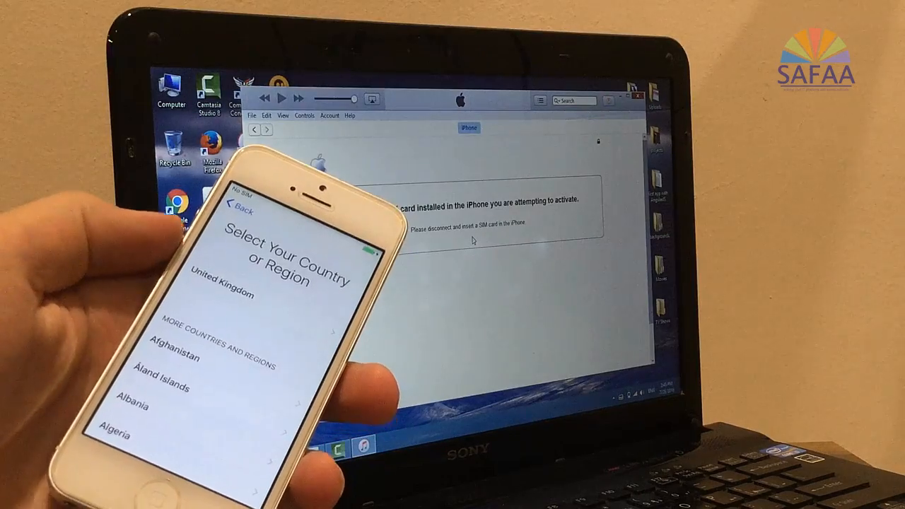
Select United Kingdom on the iPhone's Select Your Country or Region screen
{"action": "left_click", "coordinate": [221, 295]}
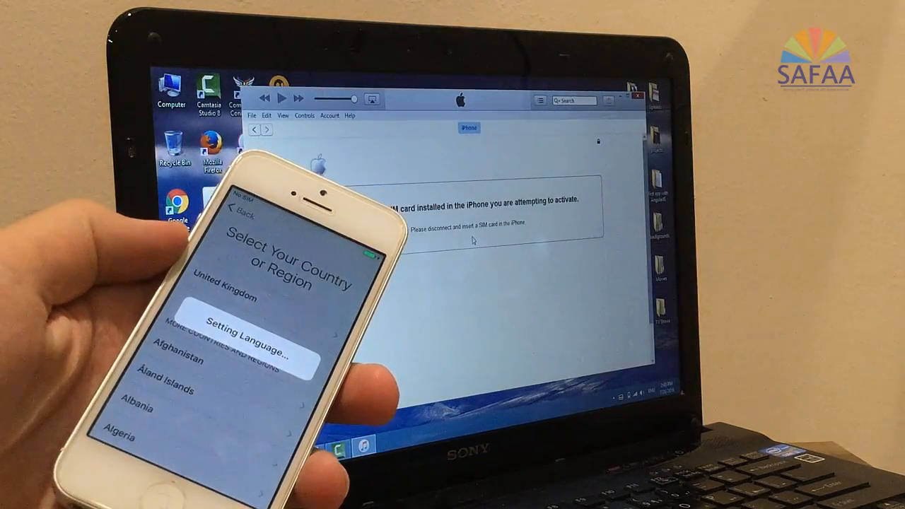